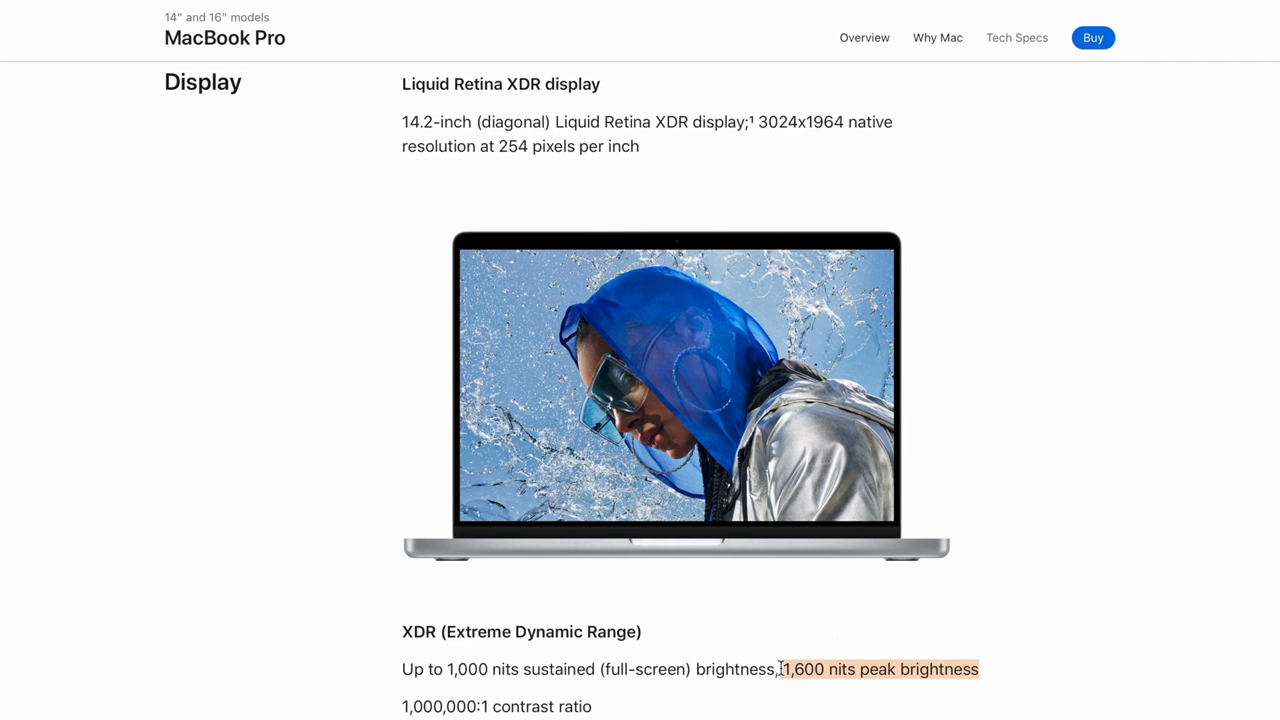
Scroll through the MacBook Pro Display specs past the 1,600 nits peak brightness.
scroll(down, 3)
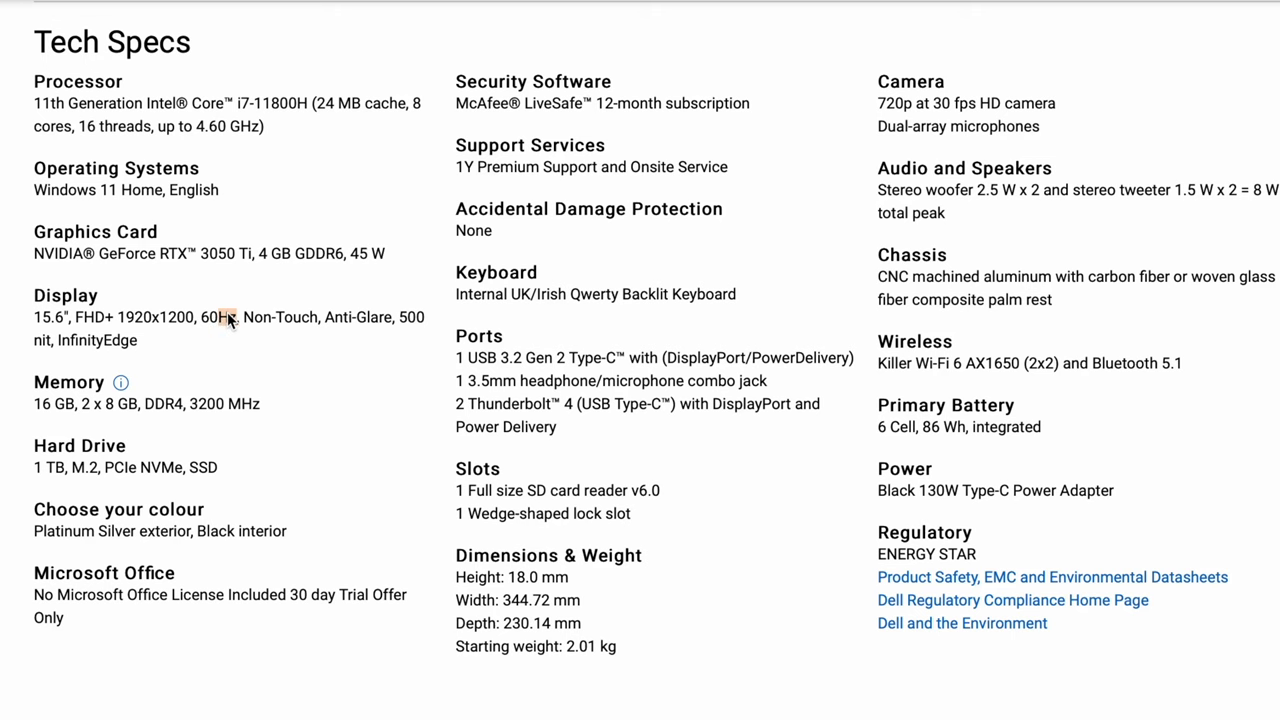
Highlight the XPS 15 display's 60Hz refresh rate in Dell's tech specs.
double_click(219, 317)
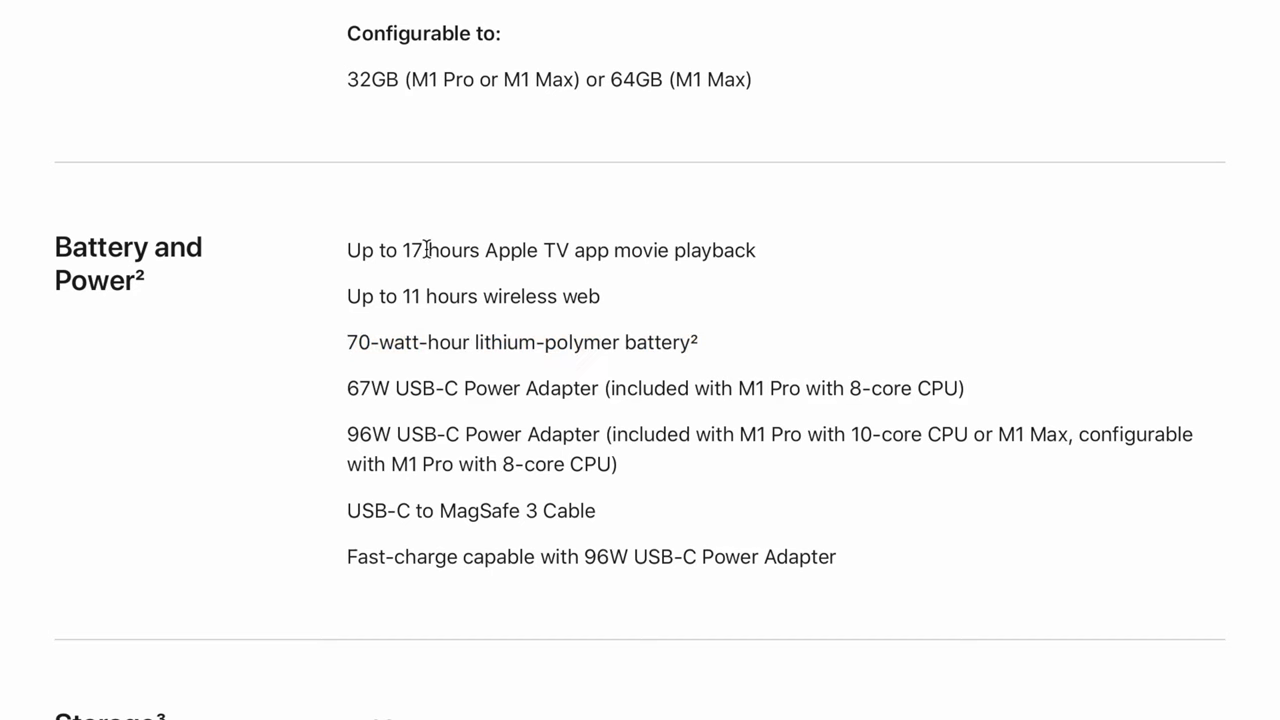
Highlight '17' hours of movie playback in Battery and Power, then scroll further down.
double_click(413, 250)
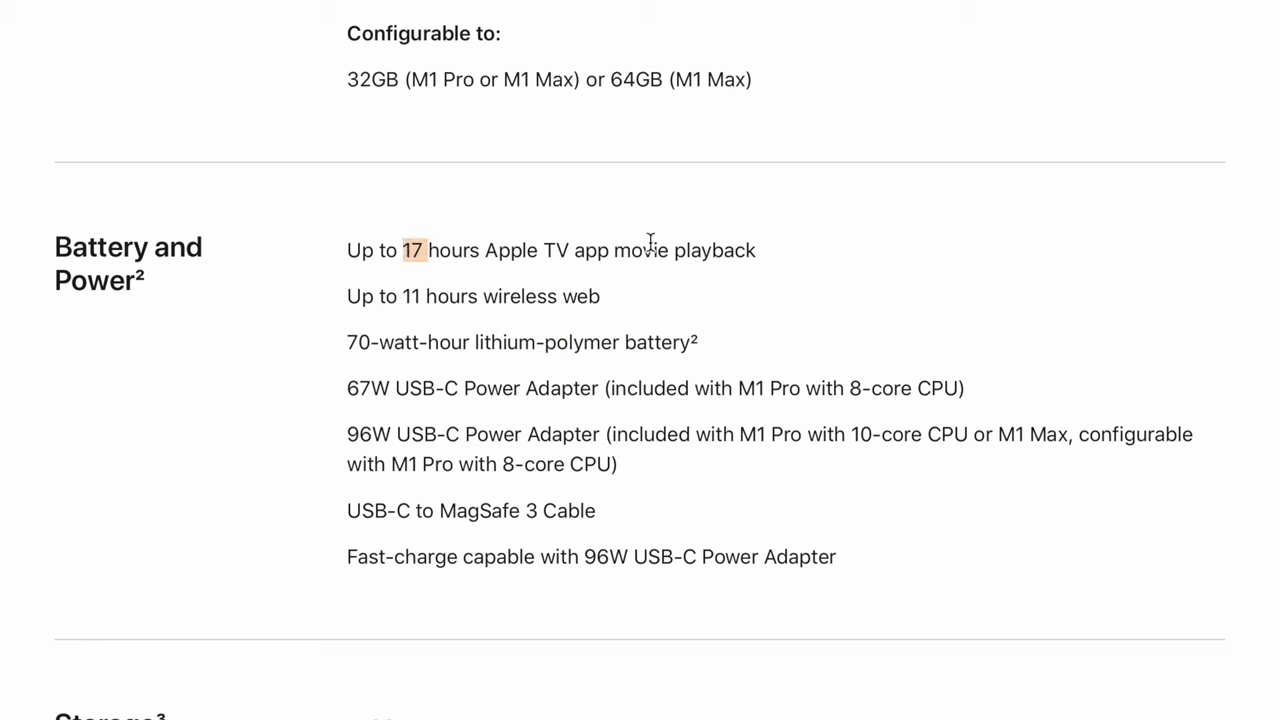
scroll(down, 3)
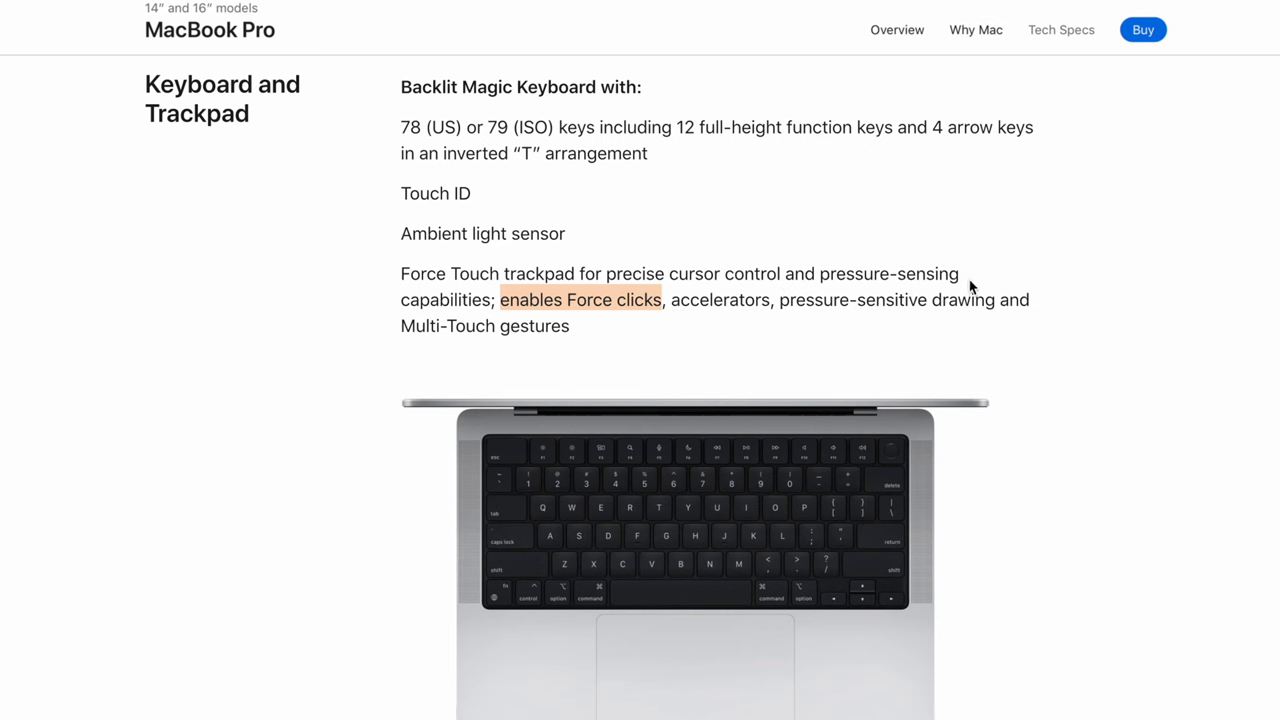
Highlight 'enables Force clicks' in the MacBook Pro trackpad specs.
double_click(889, 273)
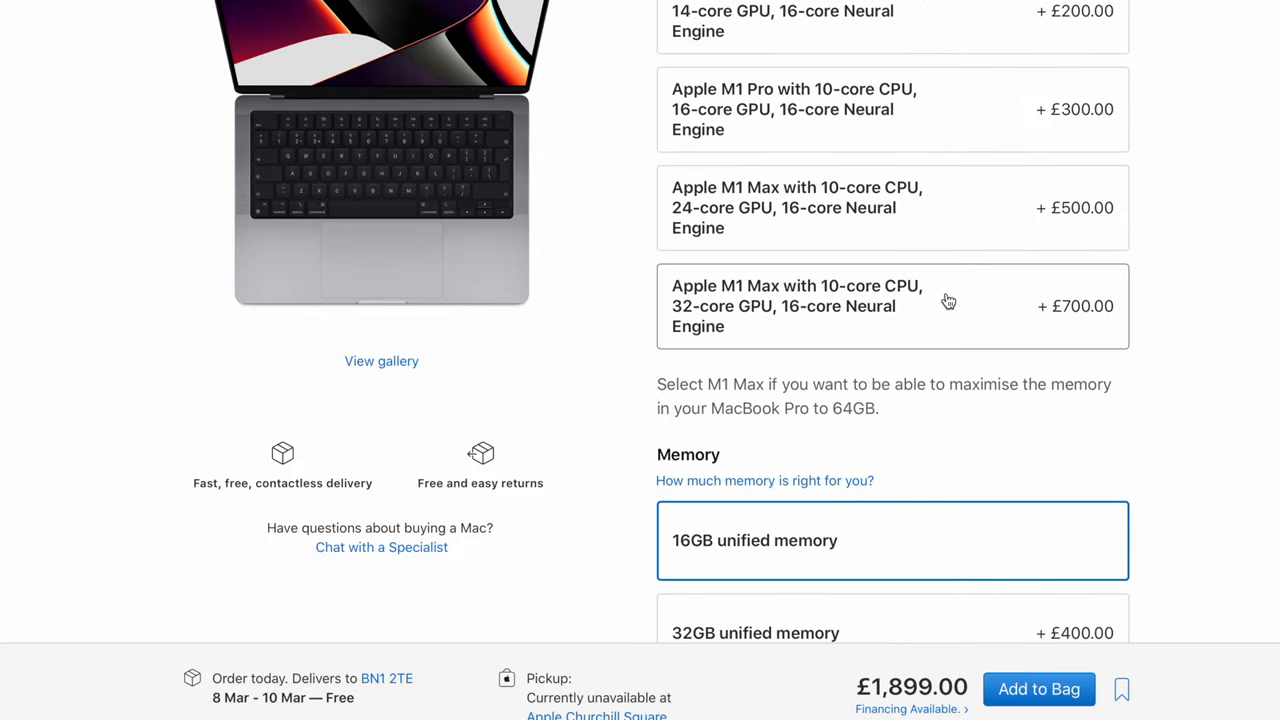
scroll(down, 3)
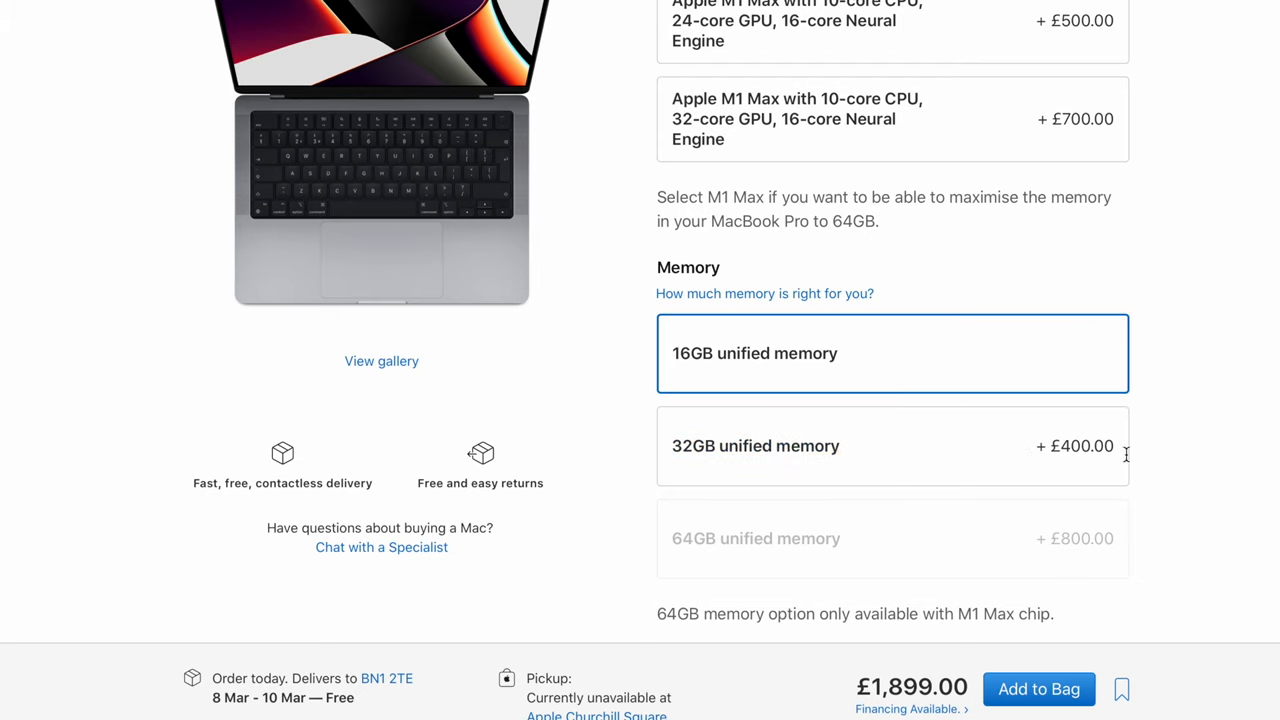
click(890, 446)
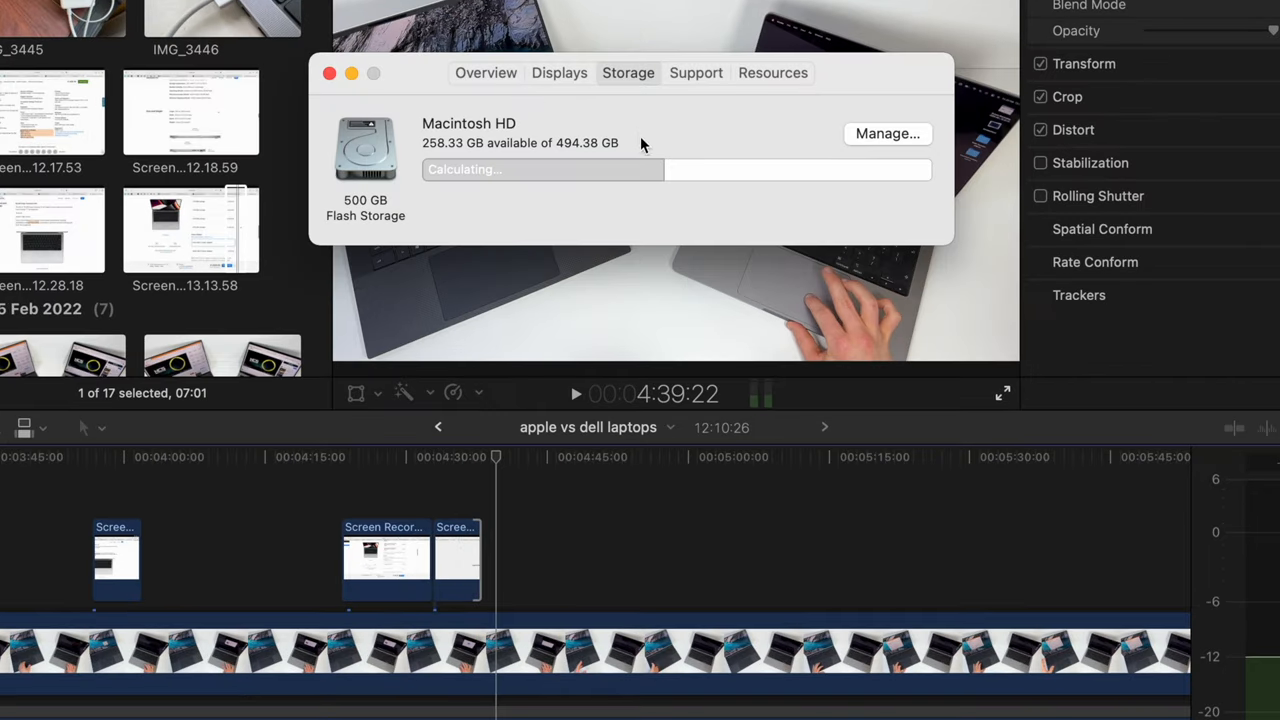
mouse_move(525, 155)
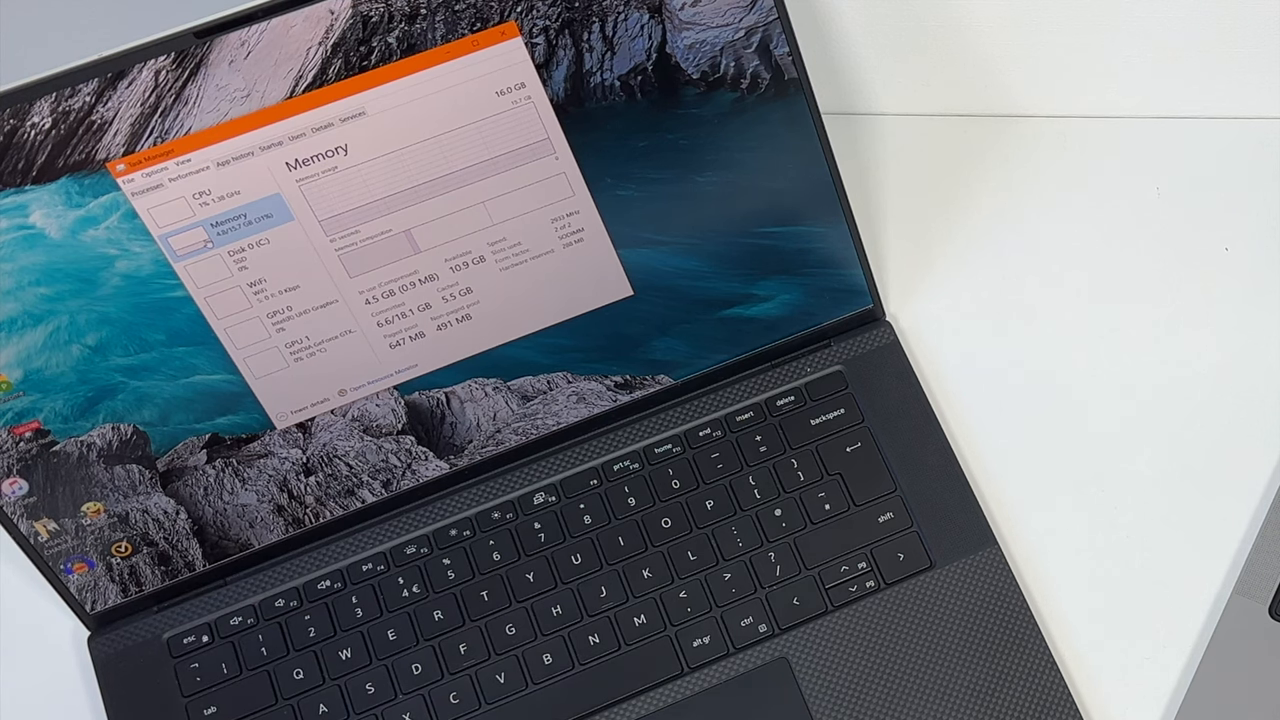
Show Task Manager's Memory panel: 16.0 GB total, 4.5 GB in use, 10.9 GB available.
click(237, 244)
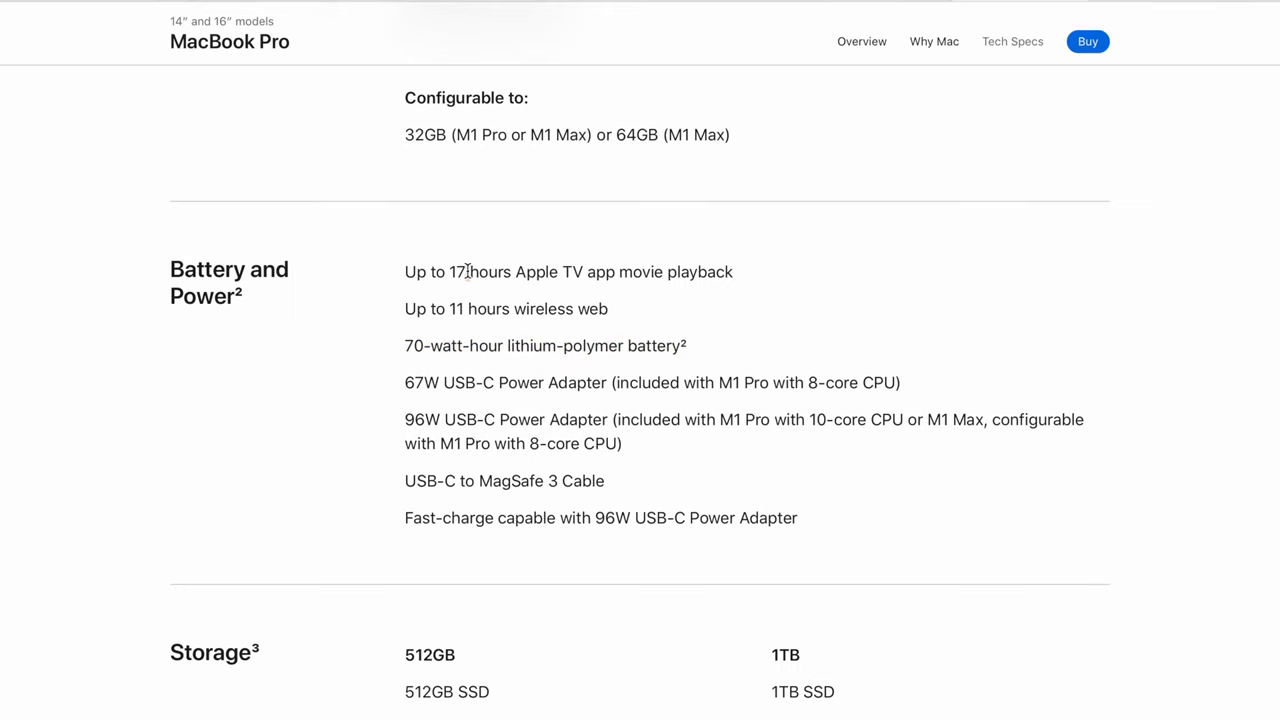
Highlight the '17' hours movie playback figure in the MacBook Pro Battery and Power specs.
double_click(459, 272)
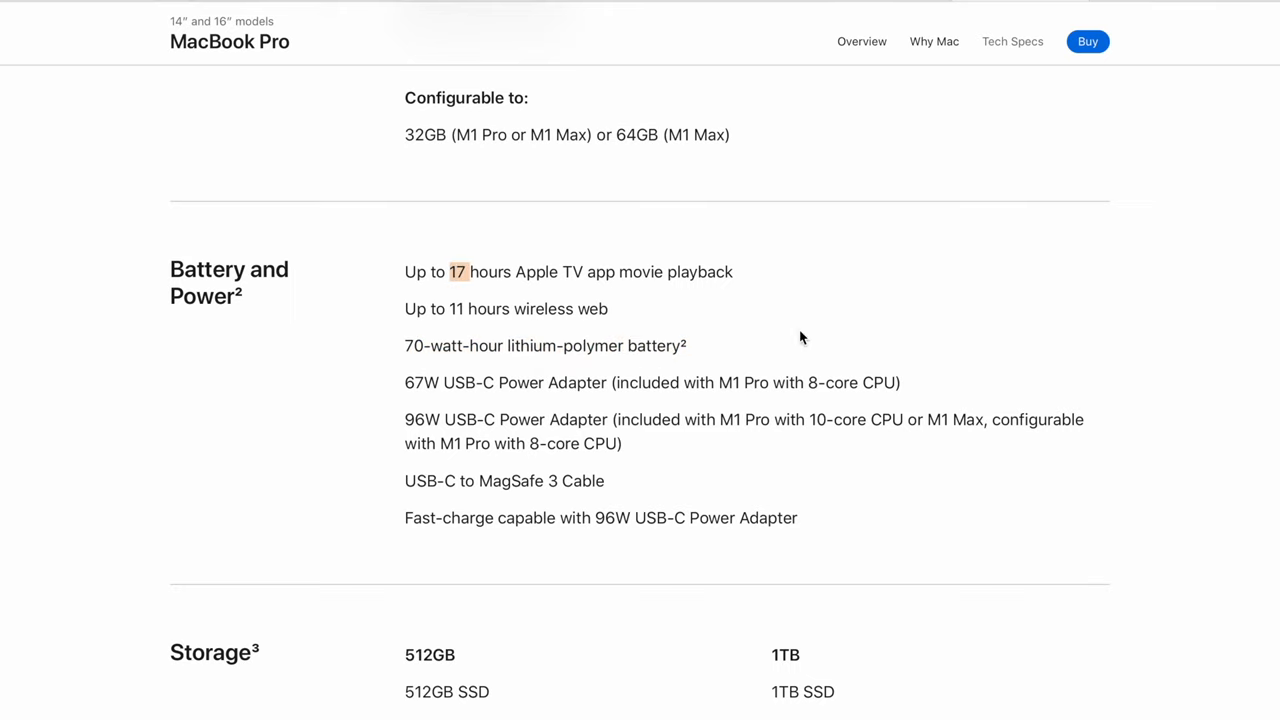